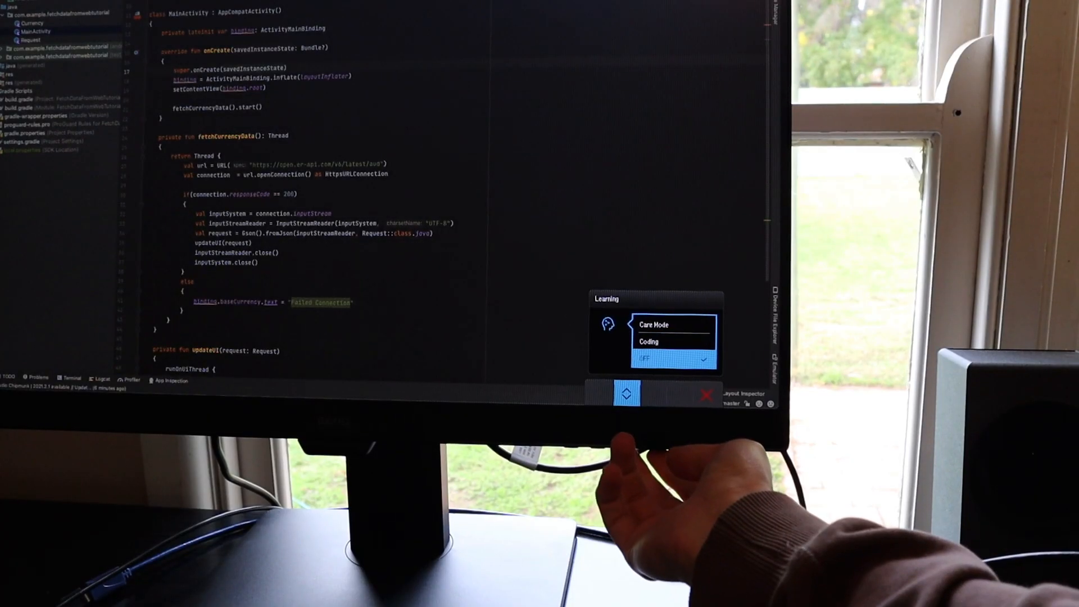
Confirm Care Mode as the active Learning setting, replacing OFF
{"action": "left_click", "coordinate": [653, 324]}
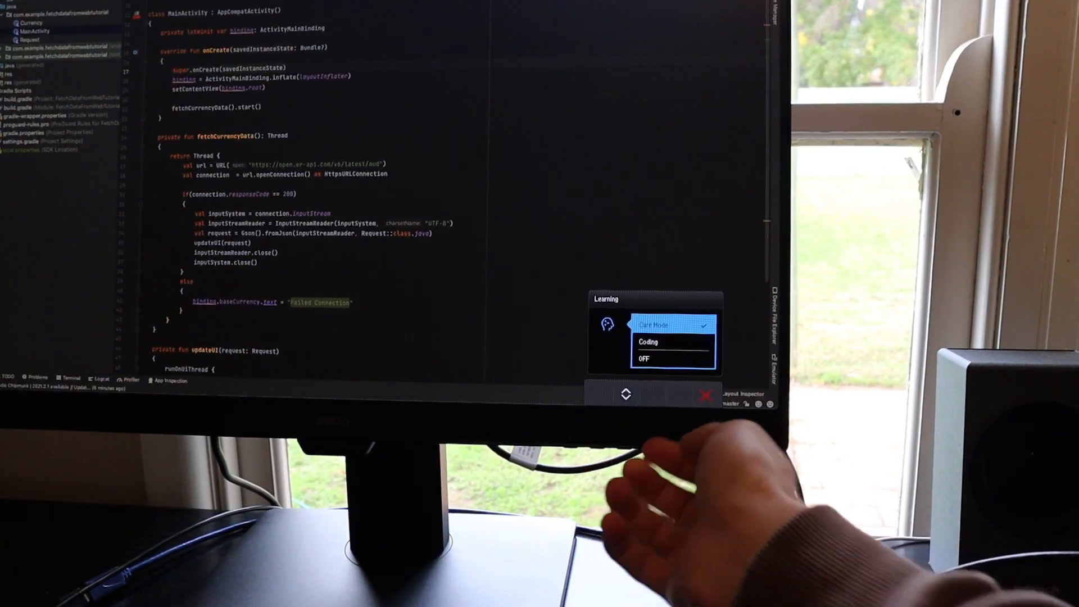